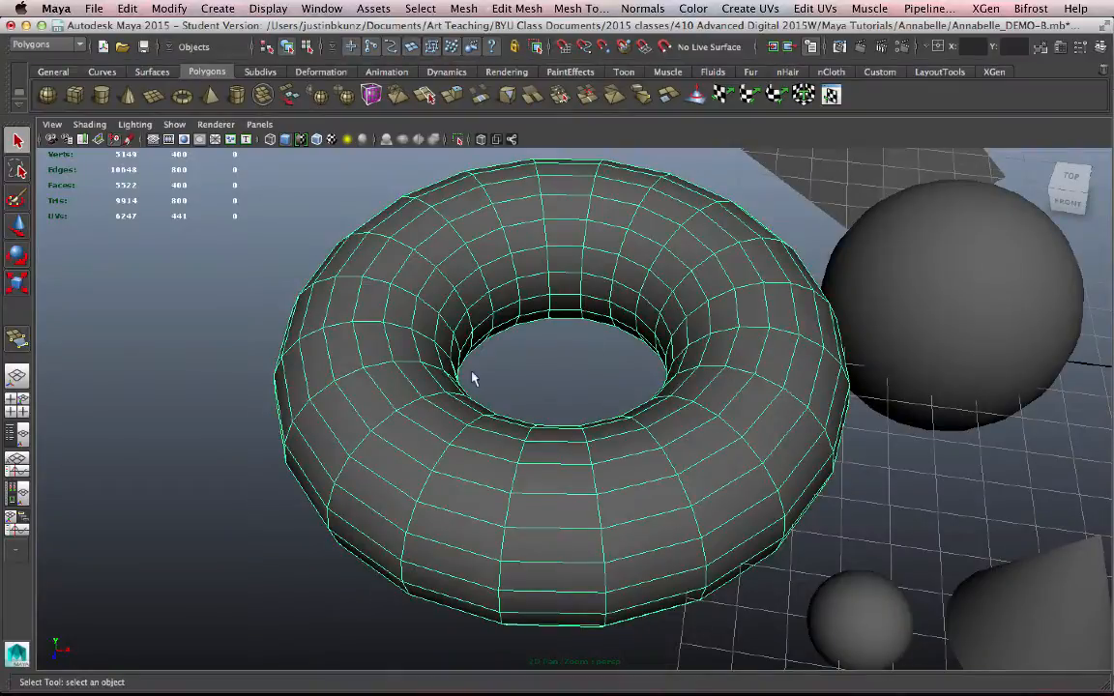
mouse_move(487, 473)
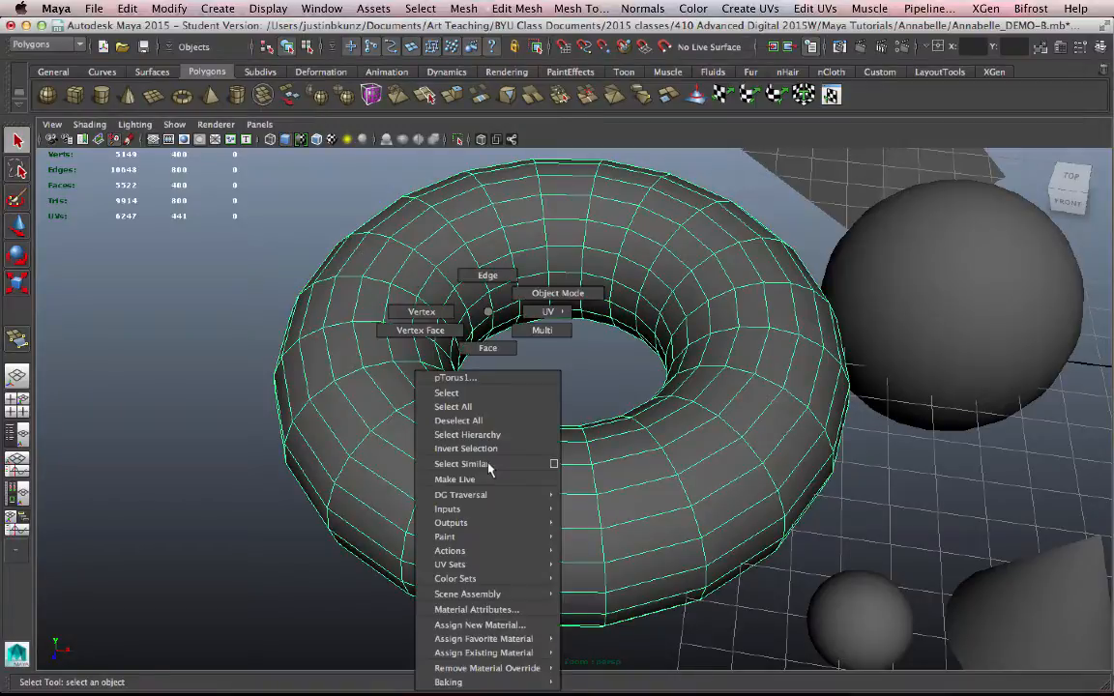
mouse_move(483, 312)
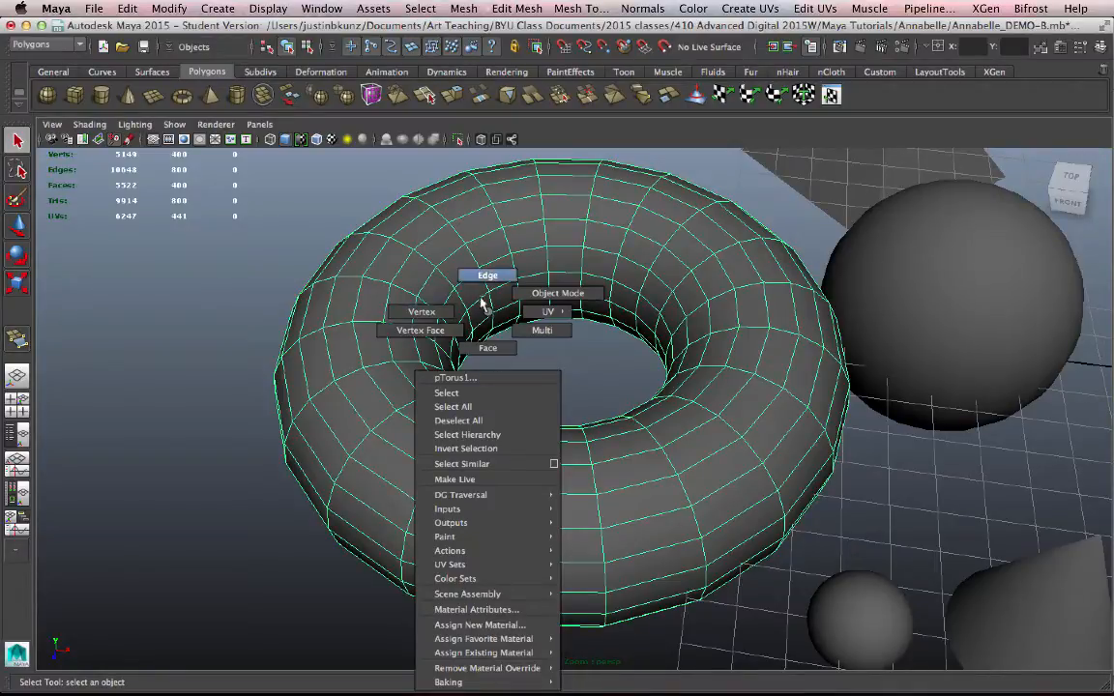
mouse_move(557, 293)
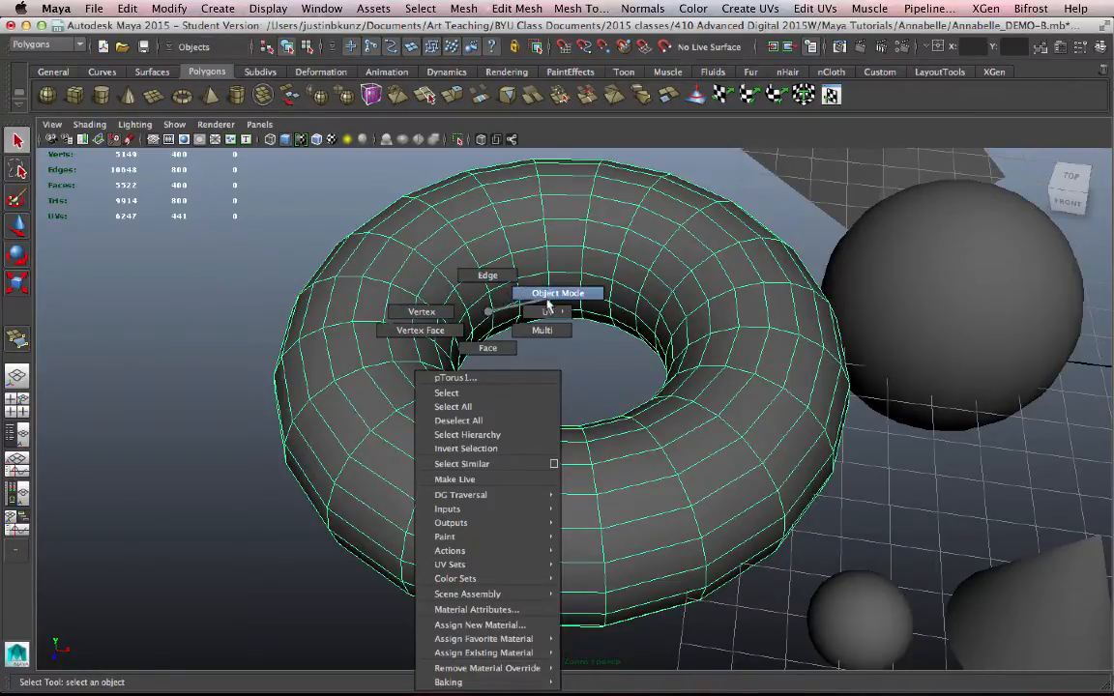
mouse_move(487, 281)
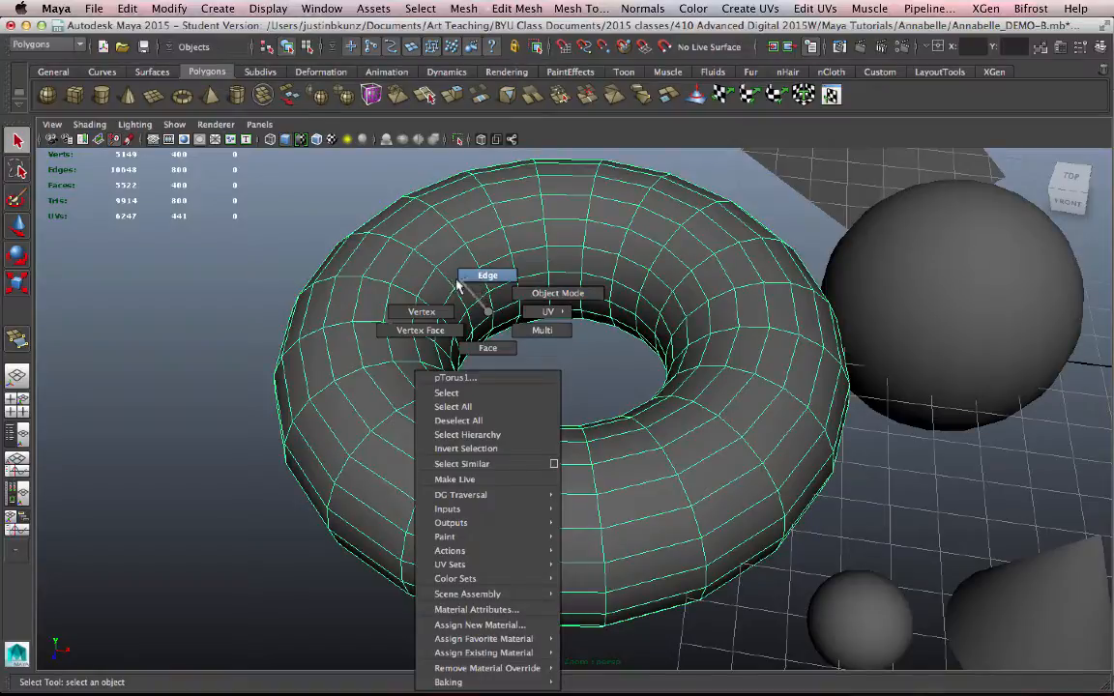
mouse_move(487, 348)
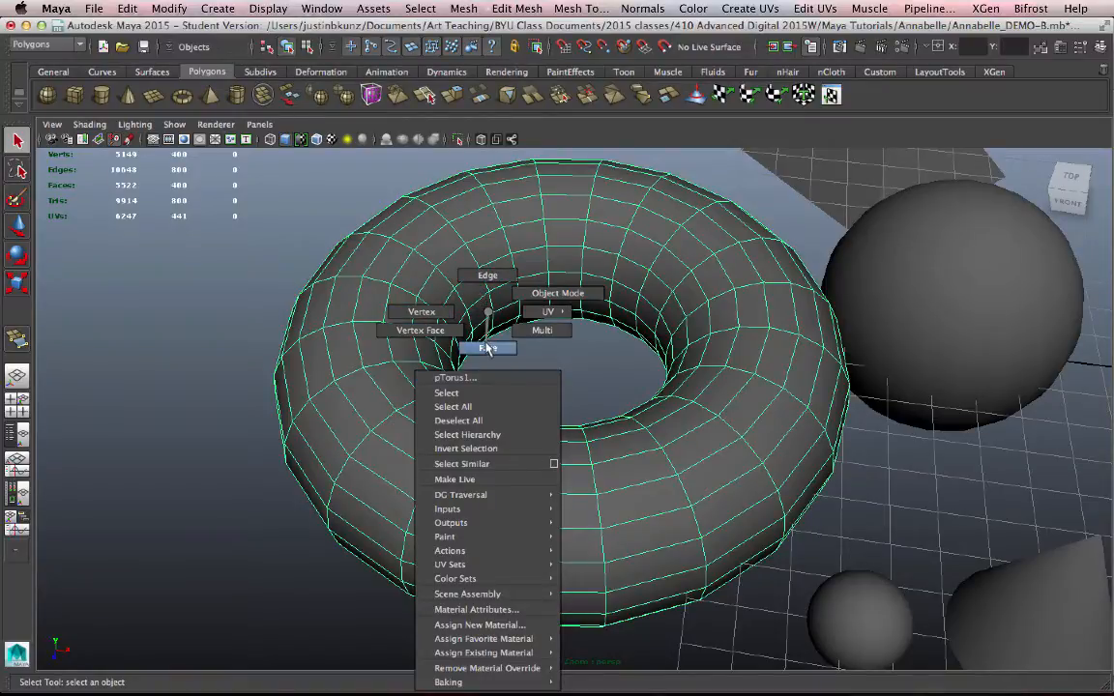
Switch the torus to Face mode and pick three individual faces across its surface
click(487, 348)
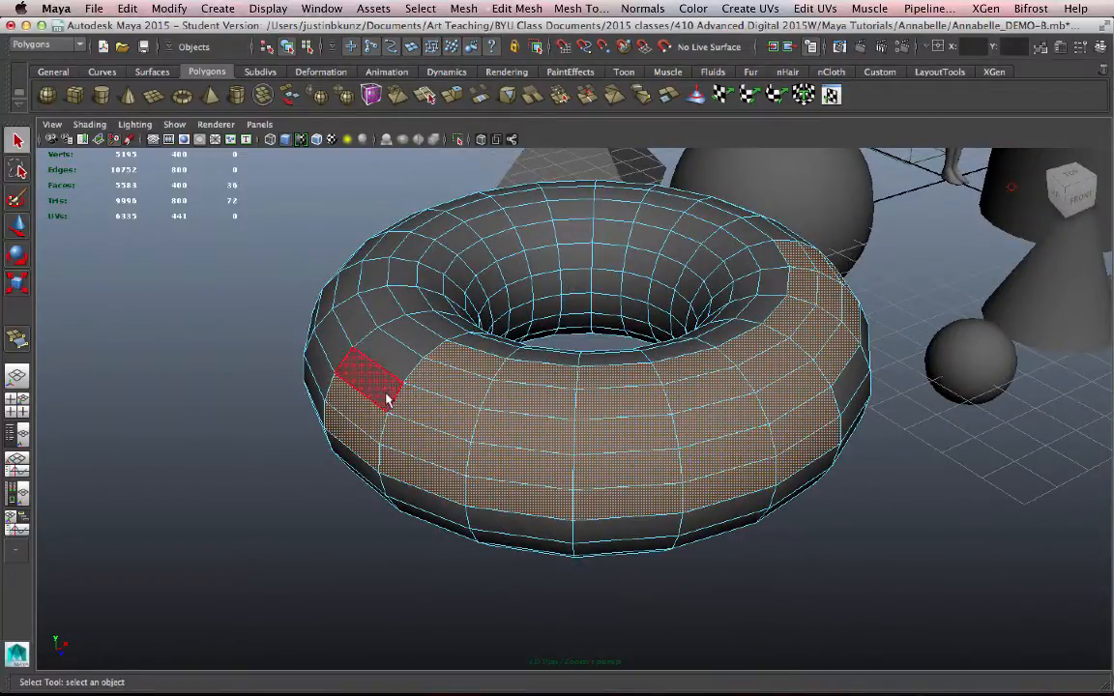
click(526, 400)
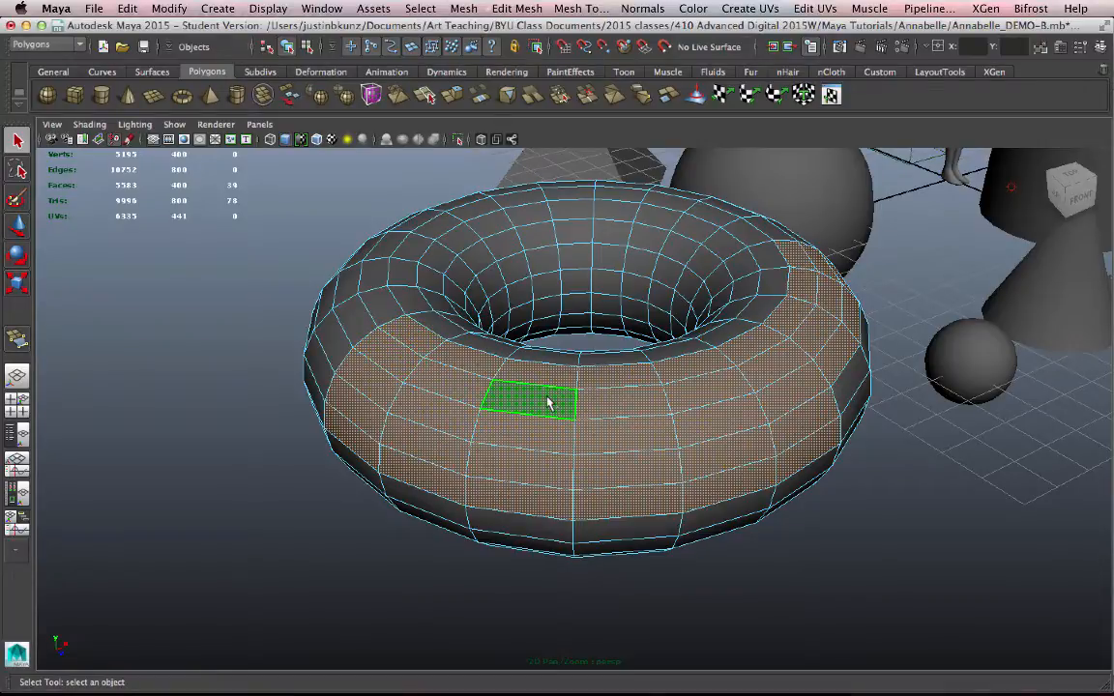
click(491, 456)
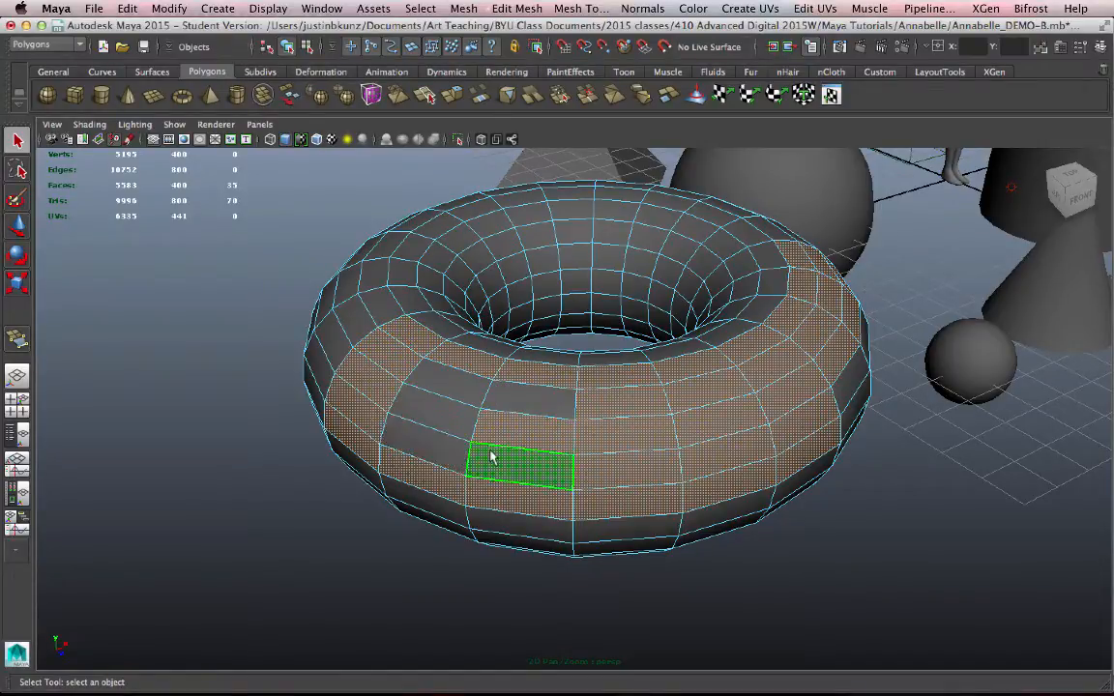
click(686, 435)
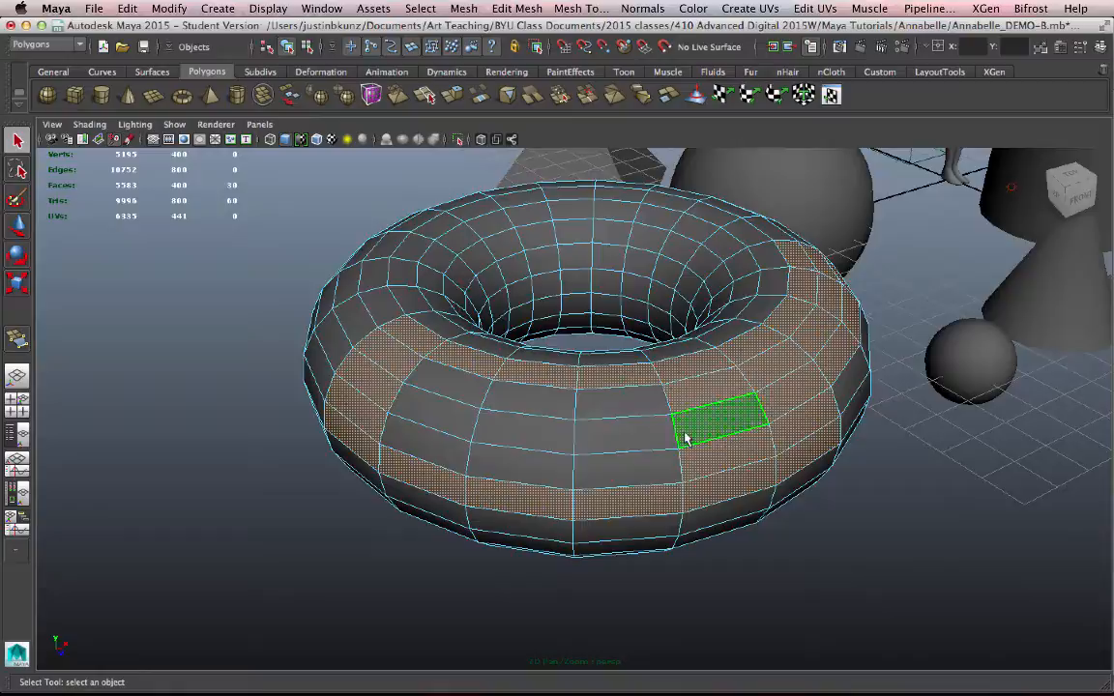
Tumble the camera around and under the torus to inspect the selected faces
drag(687, 435, 777, 493)
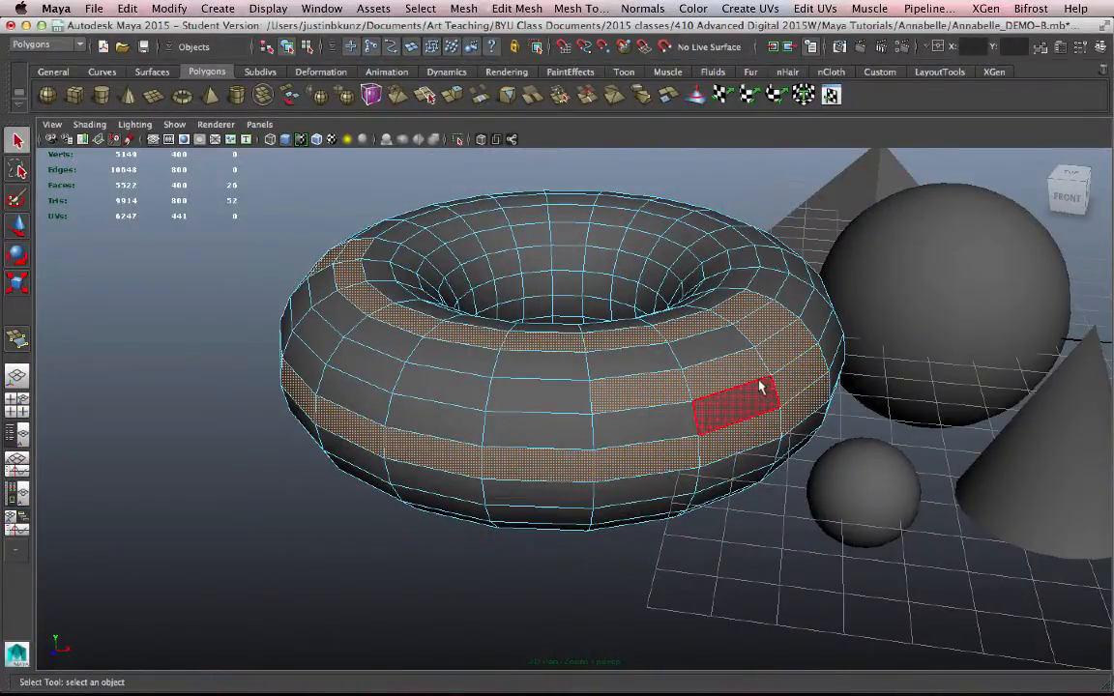
drag(764, 386, 716, 462)
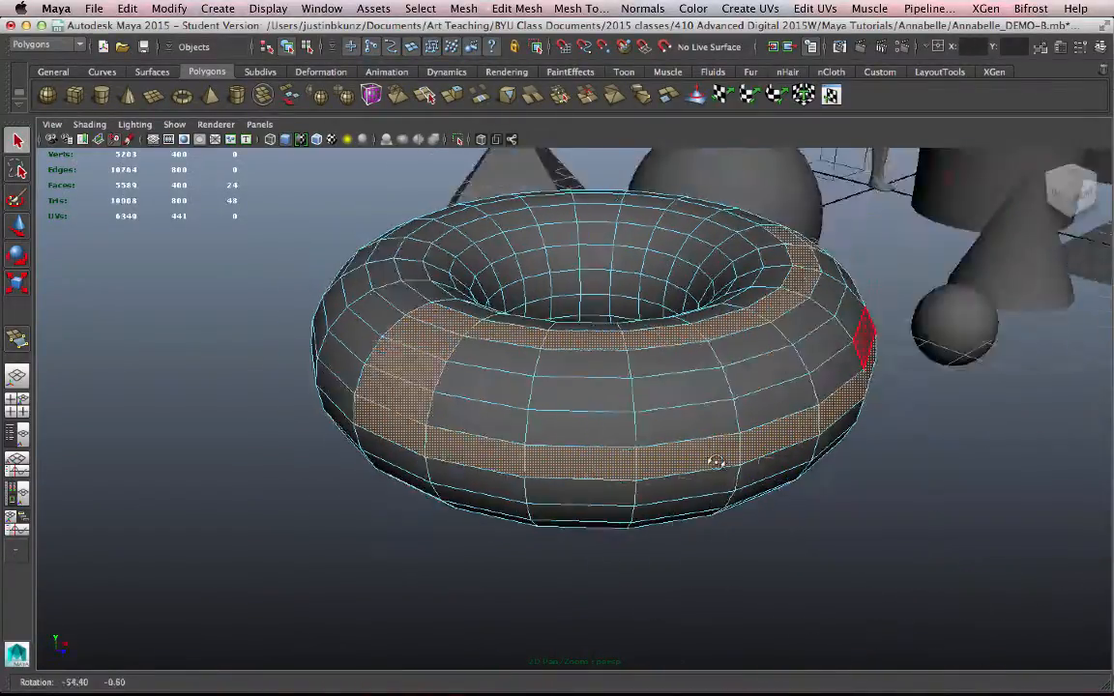
drag(715, 464, 557, 404)
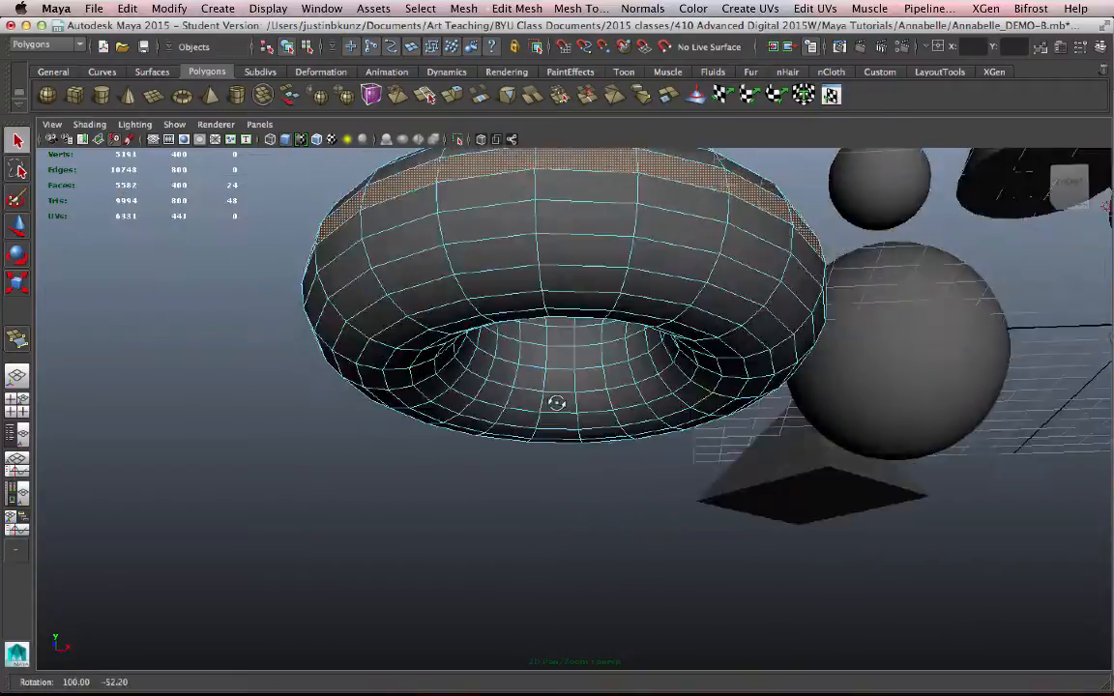
drag(557, 403, 604, 503)
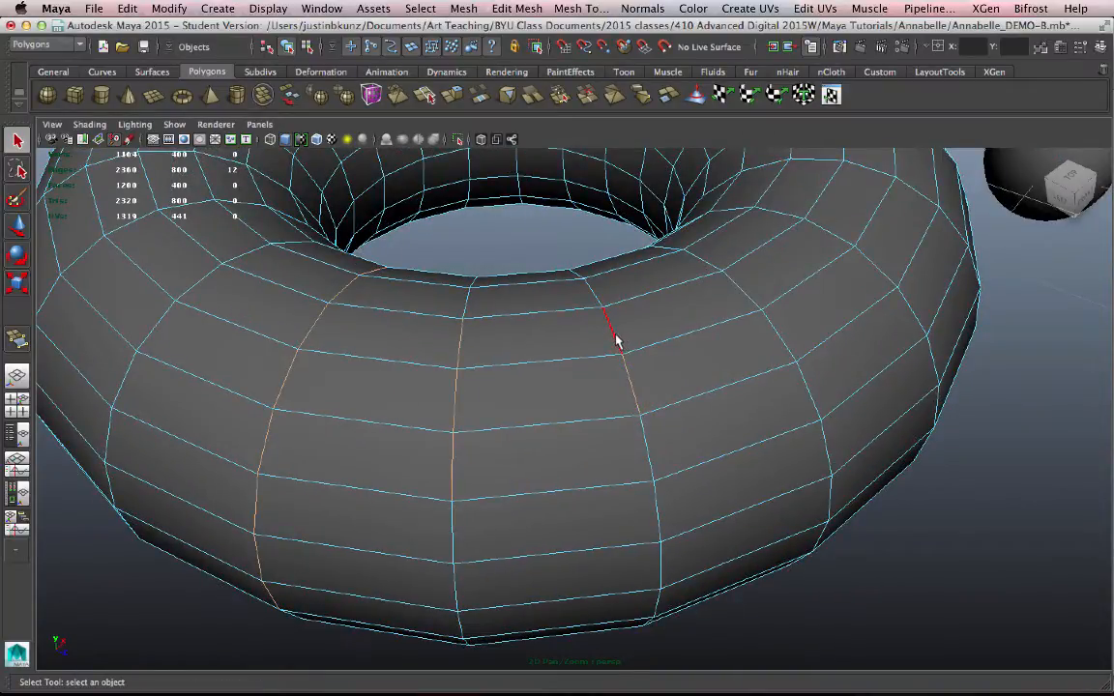
Tumble the view and pick single edges on the torus's side and front
drag(619, 338, 601, 228)
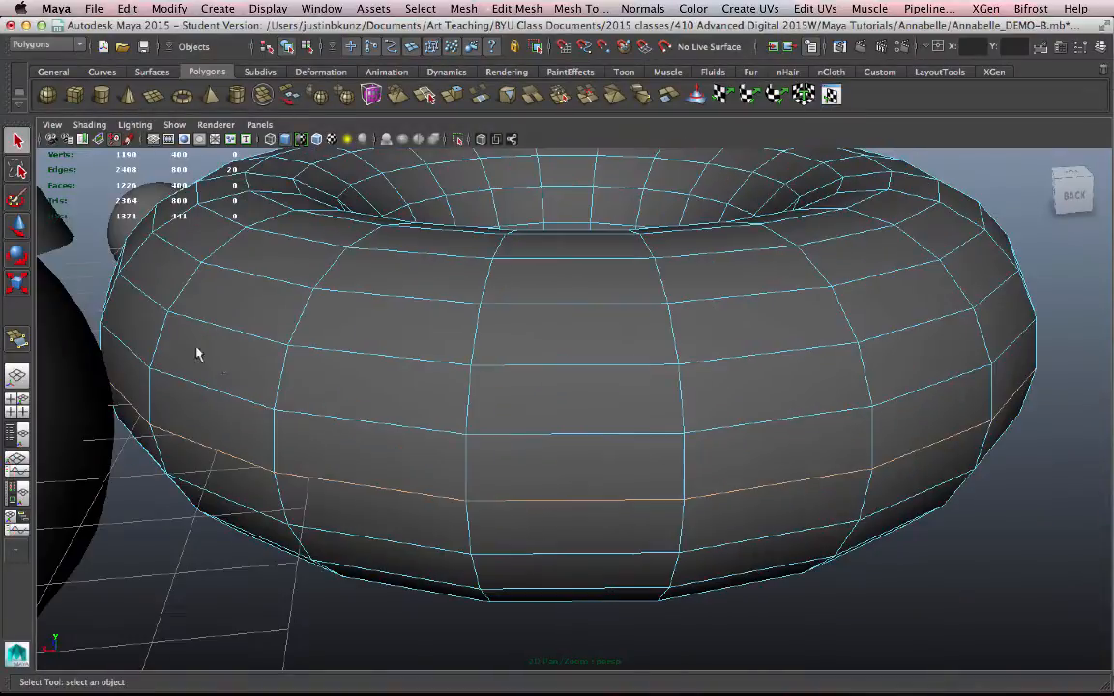
click(387, 363)
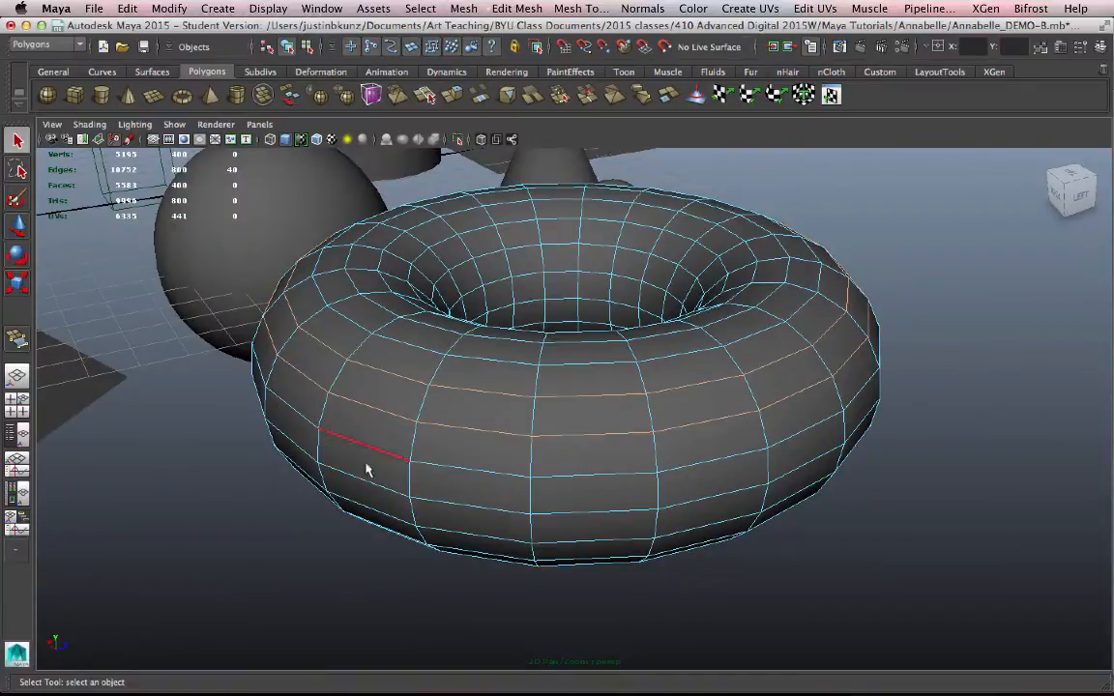
click(423, 358)
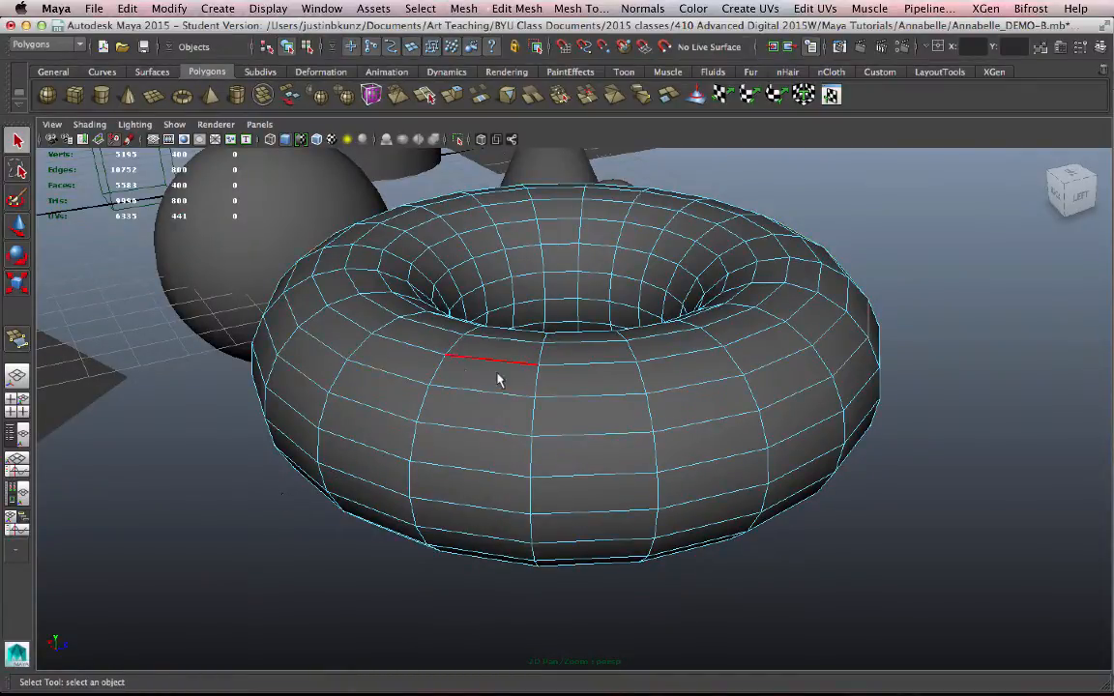
Bring up the marking menu, select vertices across the torus front, then view it from above
right_click(499, 379)
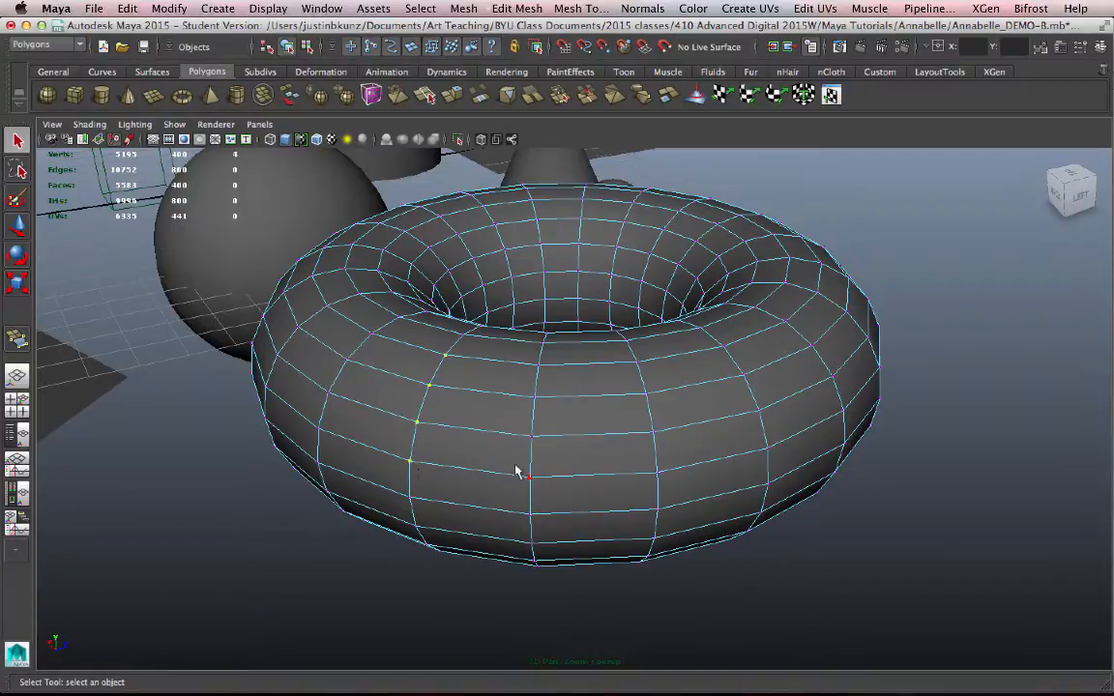
drag(526, 474, 507, 416)
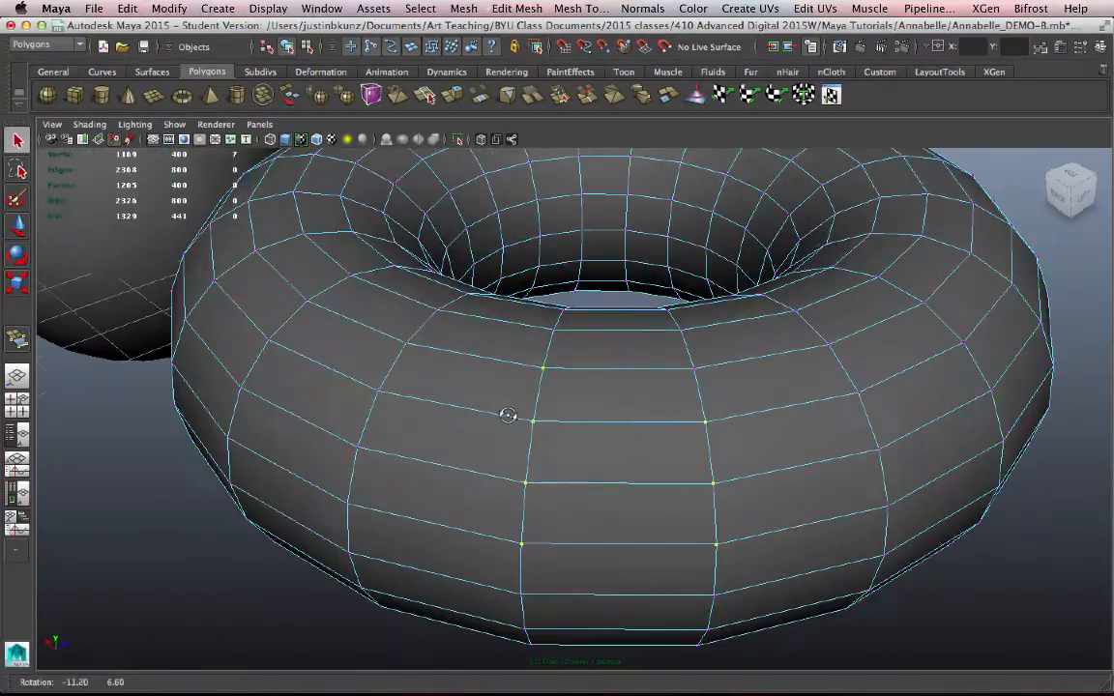
drag(507, 416, 526, 433)
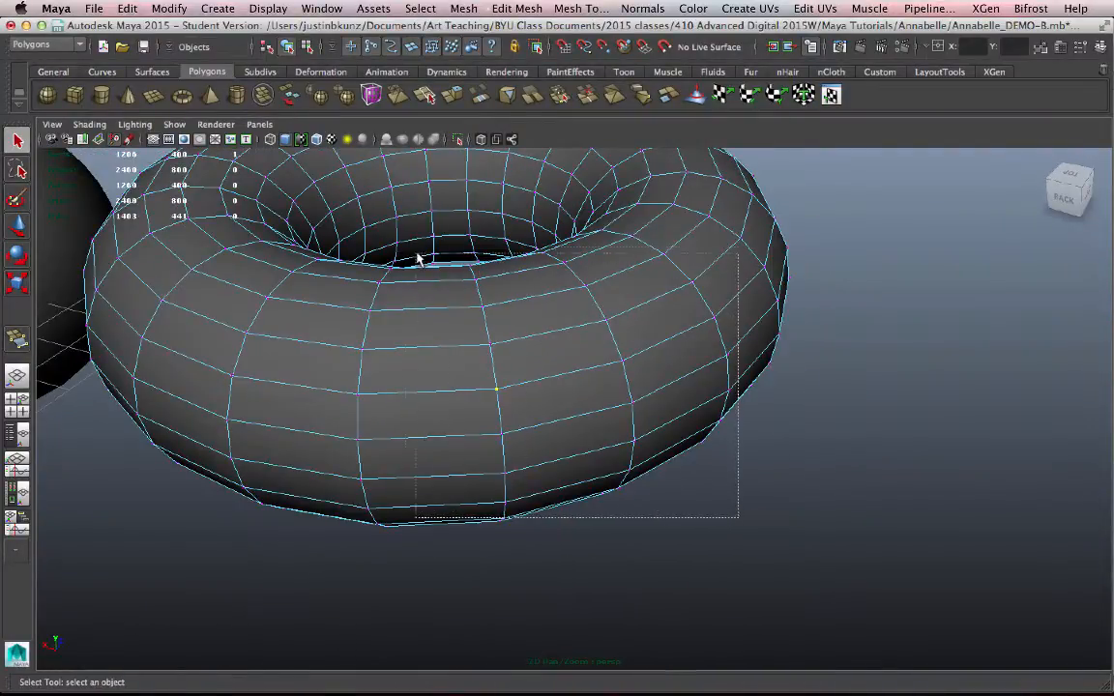
drag(422, 259, 912, 305)
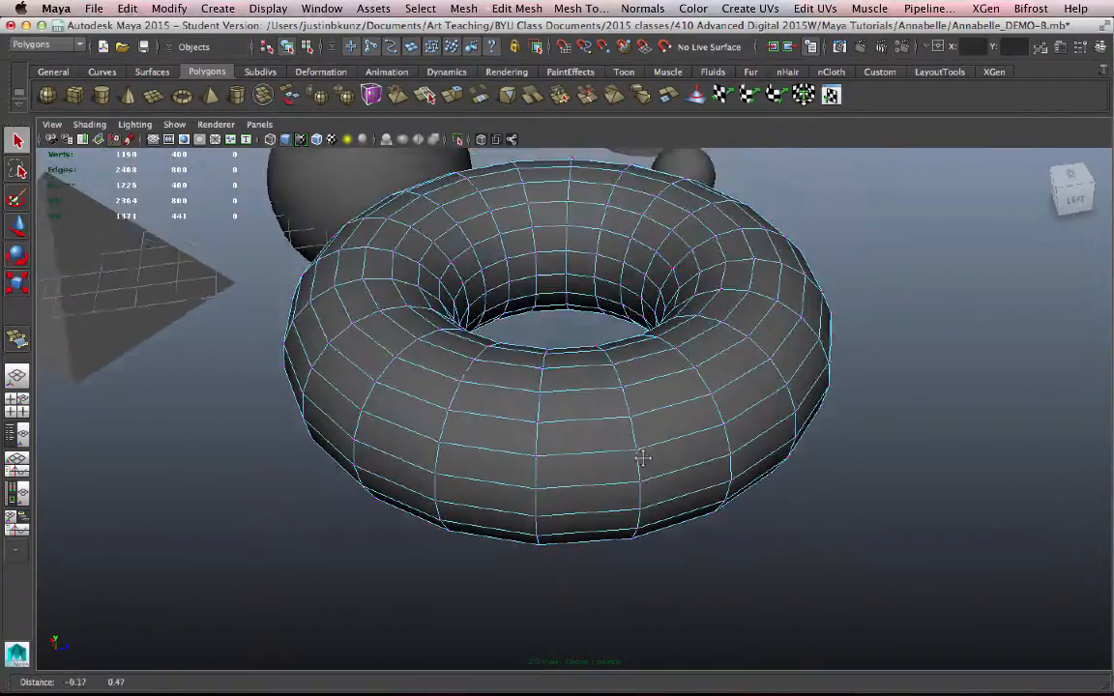
drag(642, 460, 515, 505)
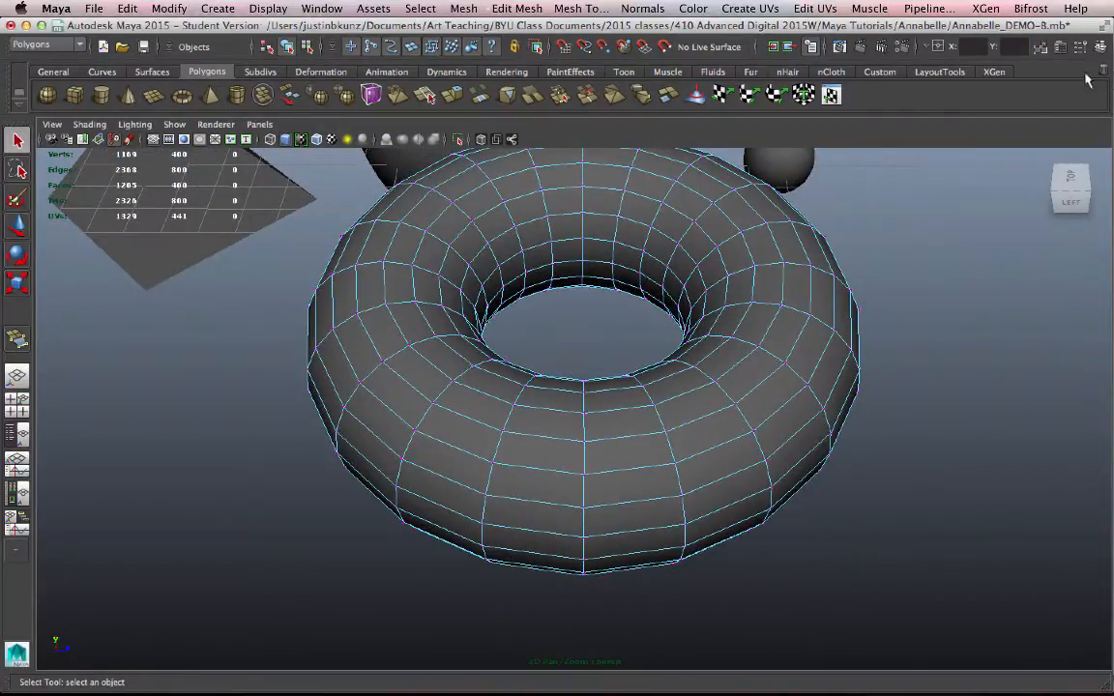
mouse_move(1083, 51)
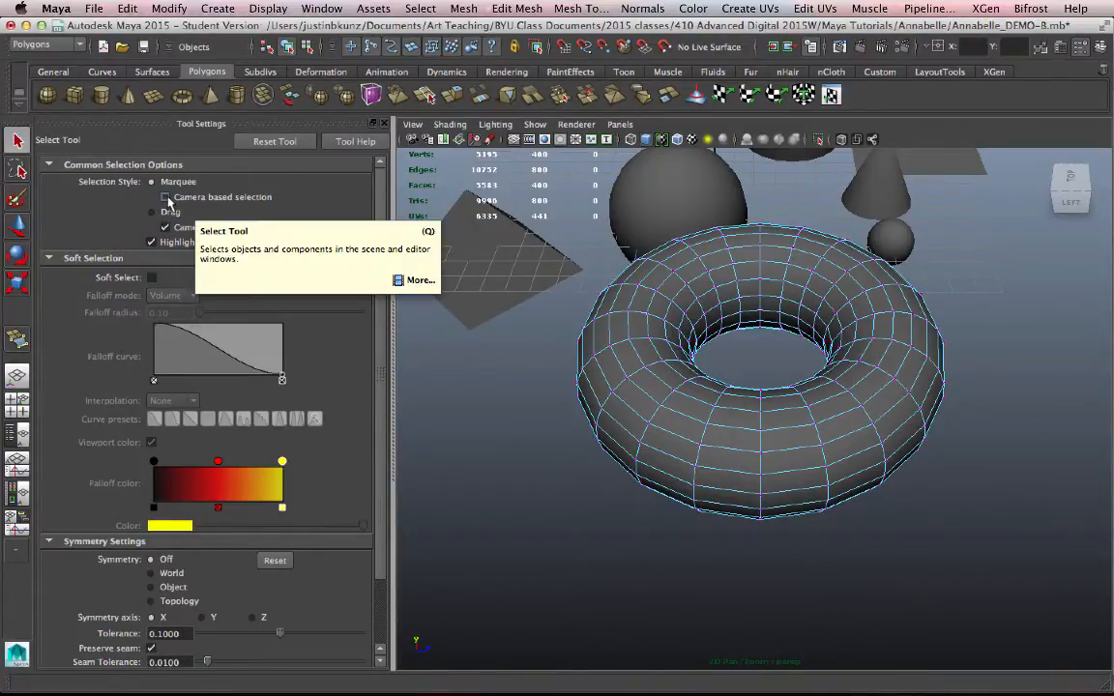
Enable Camera based selection, marquee-select a vertex group on the torus and inspect it
click(166, 197)
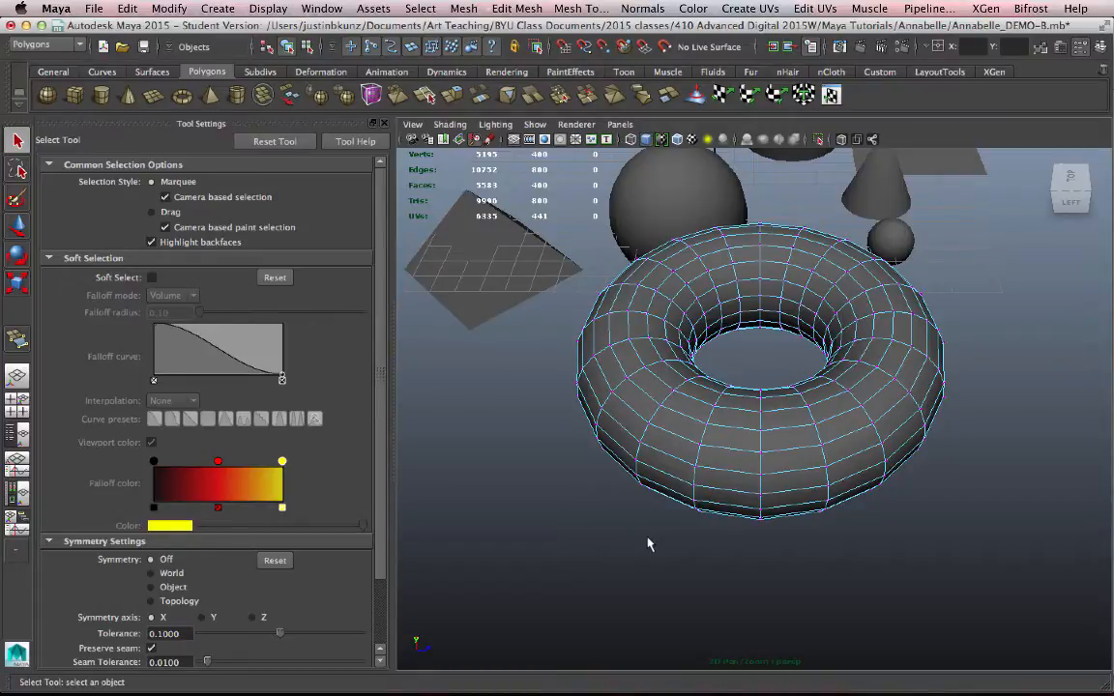
click(754, 464)
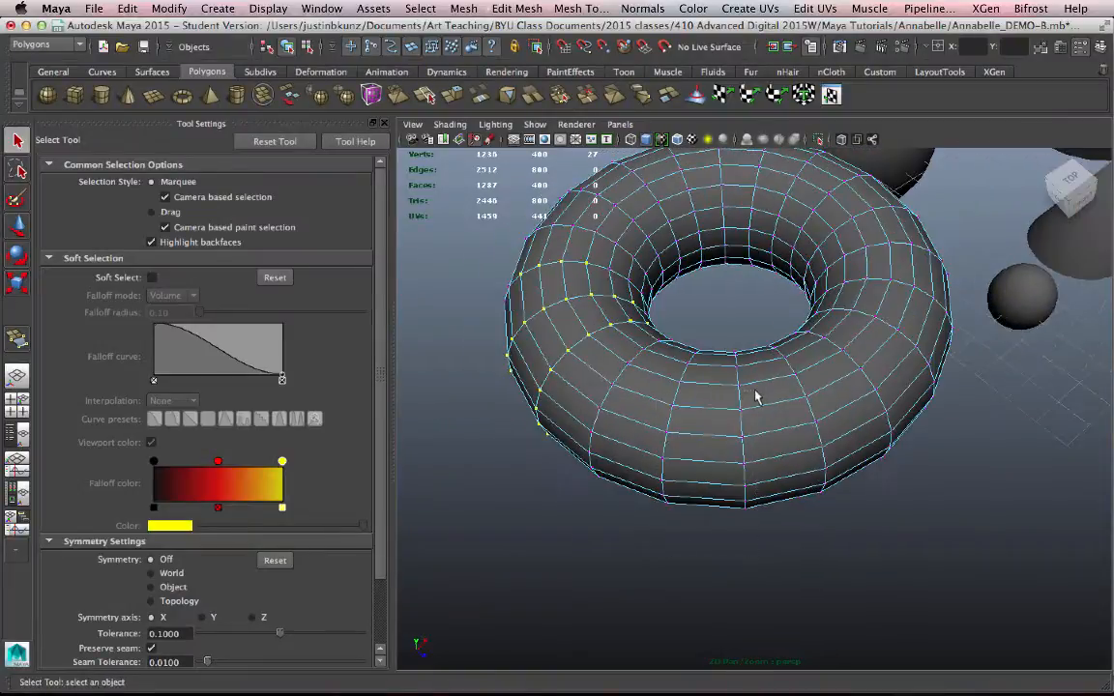
drag(734, 377, 793, 441)
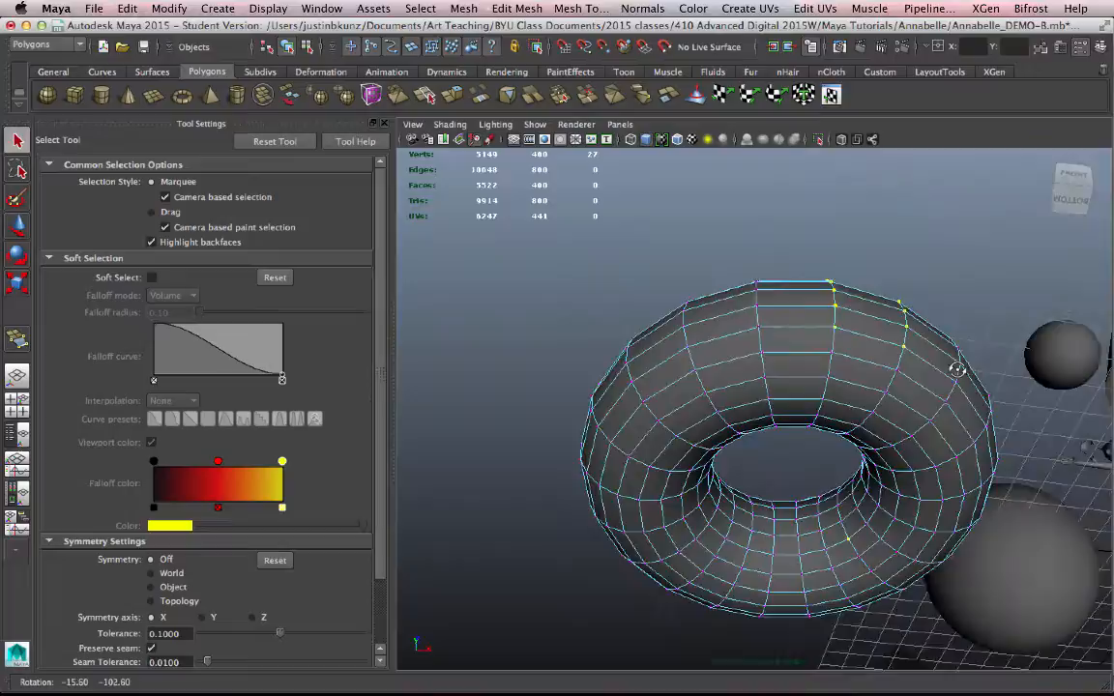
drag(957, 372, 812, 512)
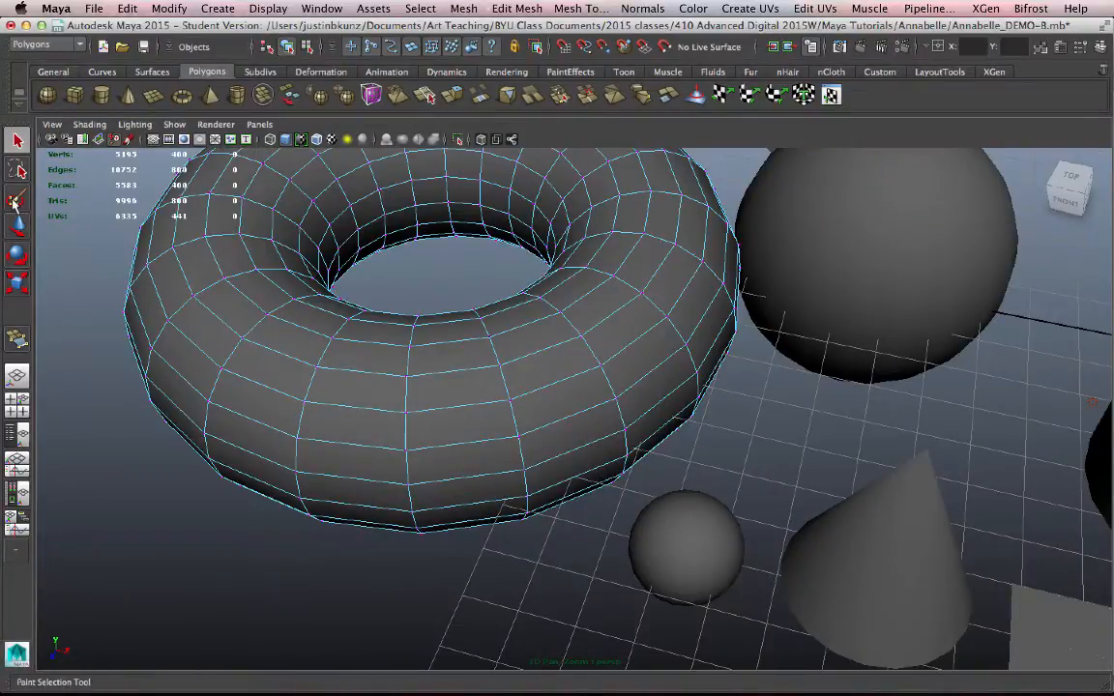
mouse_move(16, 199)
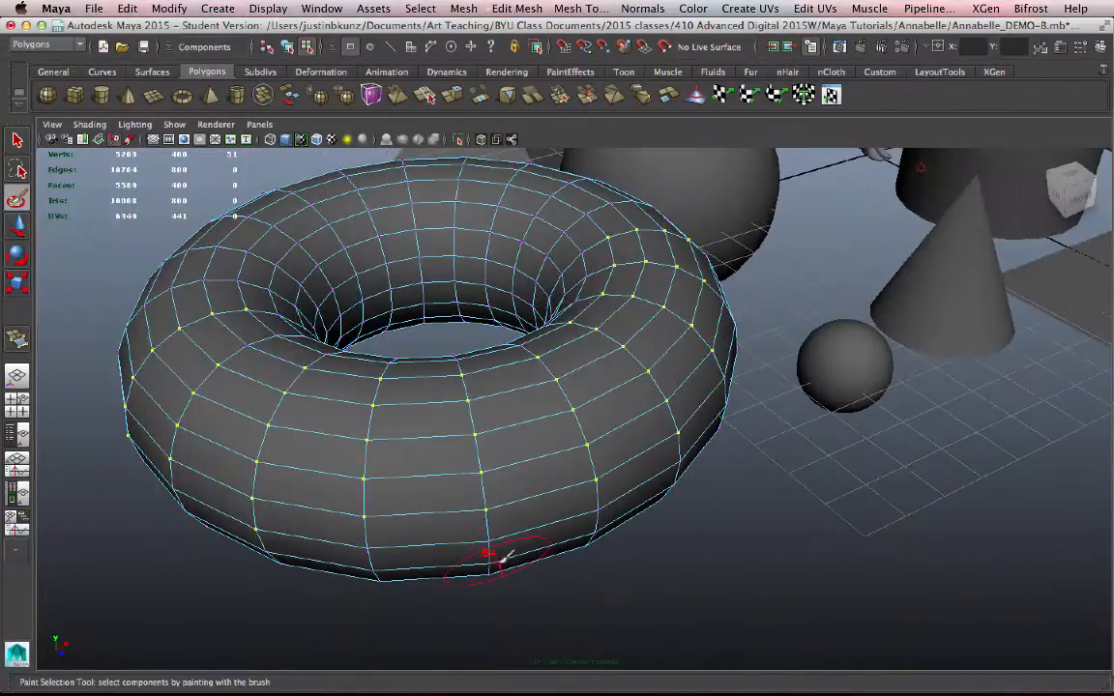
Paint-select a strip of vertices along the front of the torus
drag(483, 557, 487, 493)
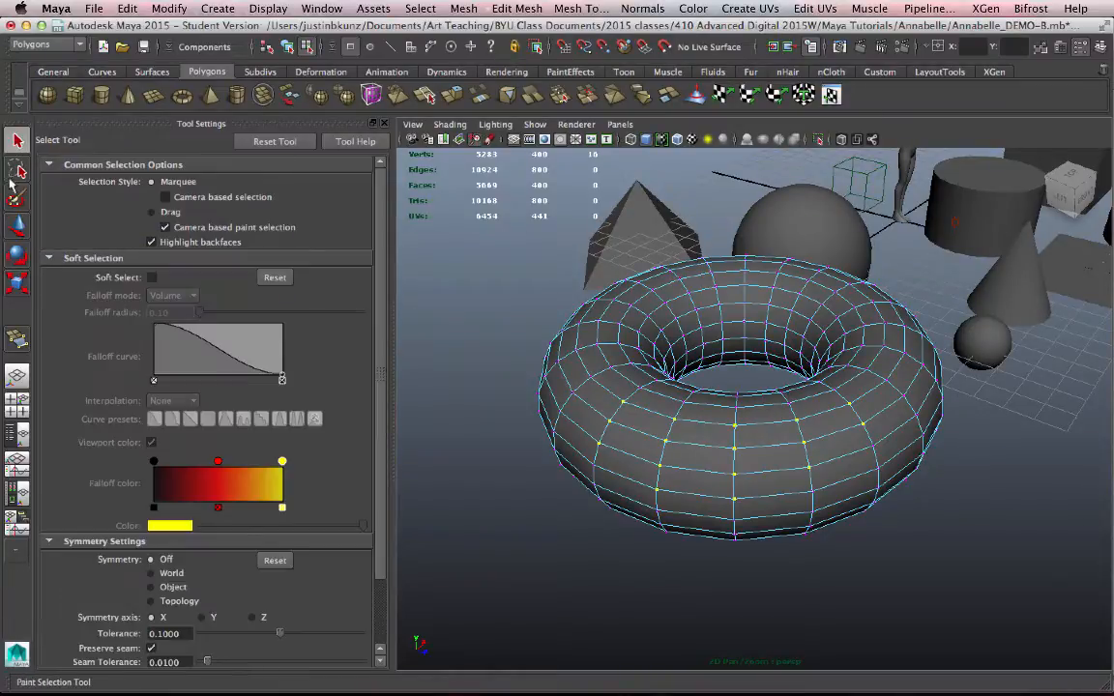
Set brush Radius(U) and Radius(L) to 0.6667, change the profile, and paint the torus's left-side vertices
click(16, 197)
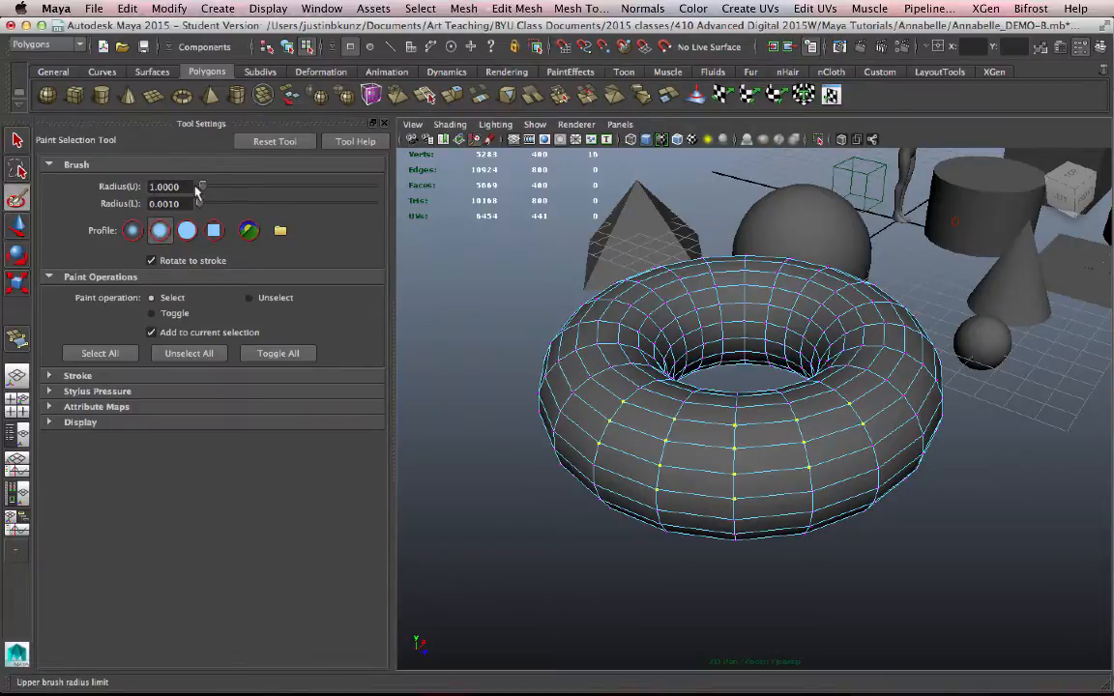
drag(201, 186, 225, 186)
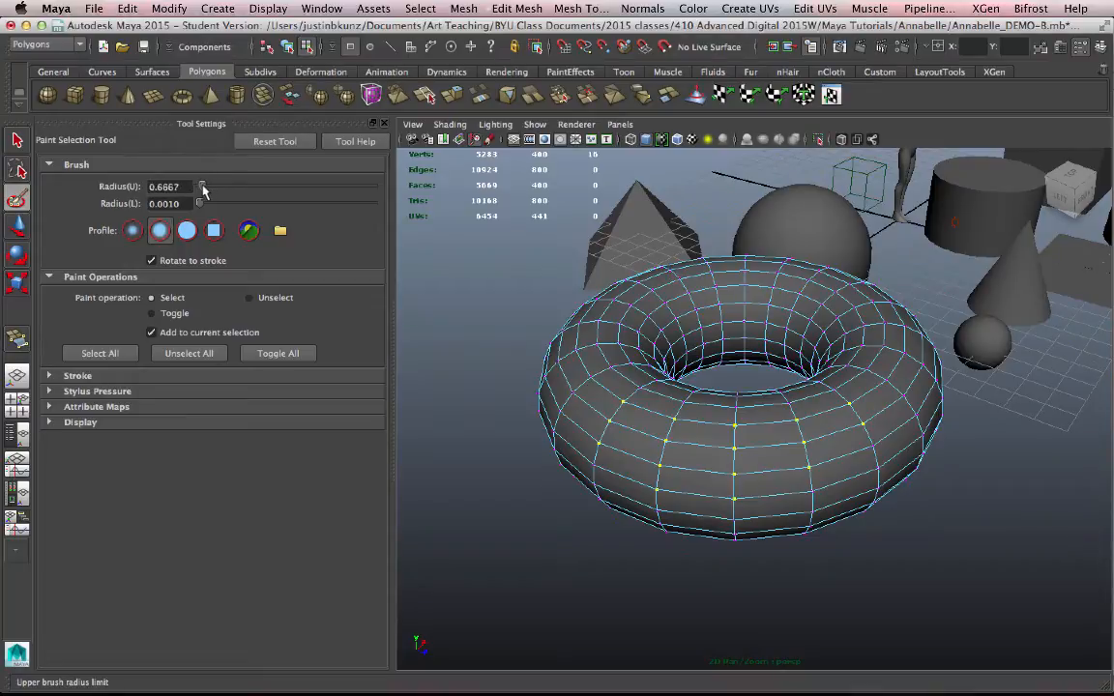
mouse_move(673, 470)
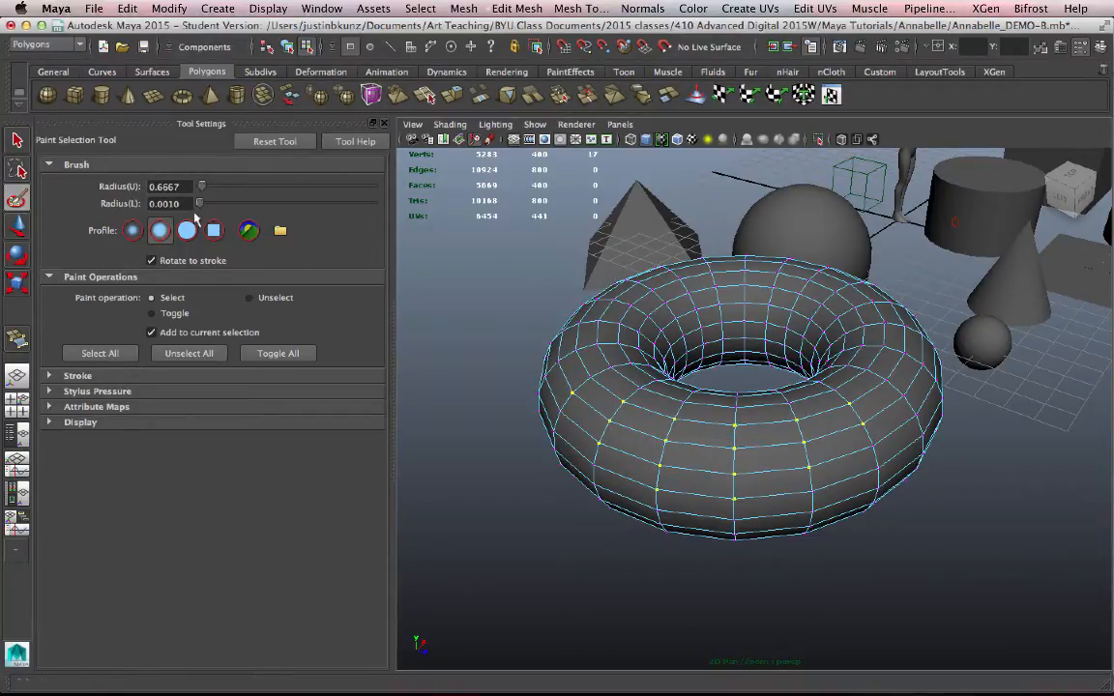
click(158, 231)
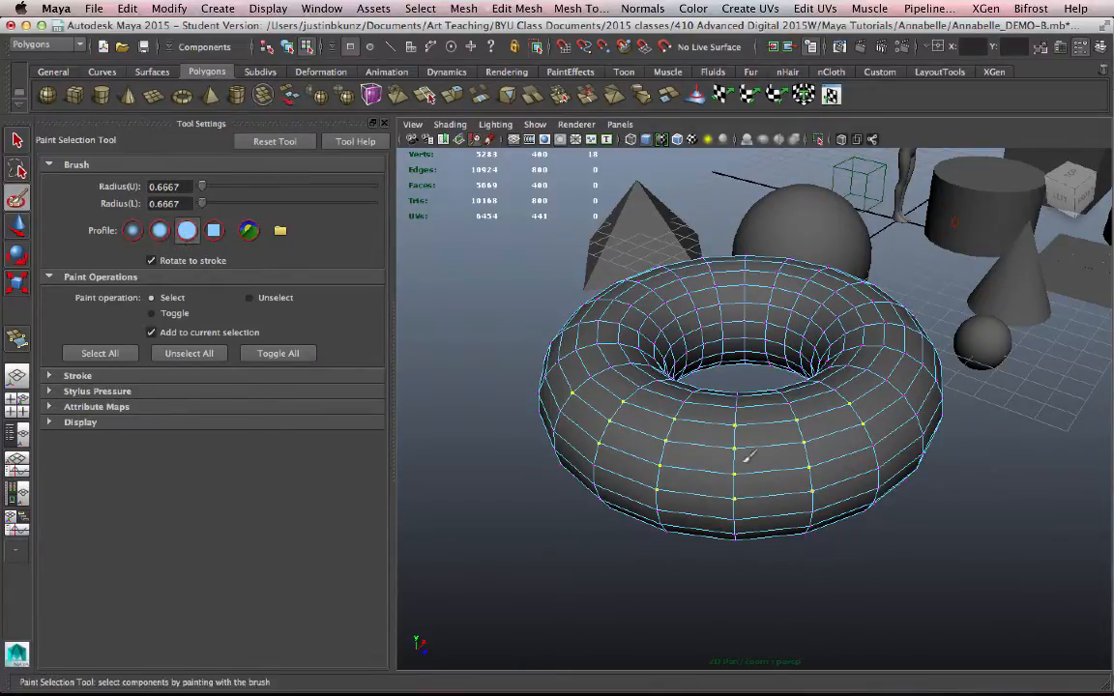
click(212, 230)
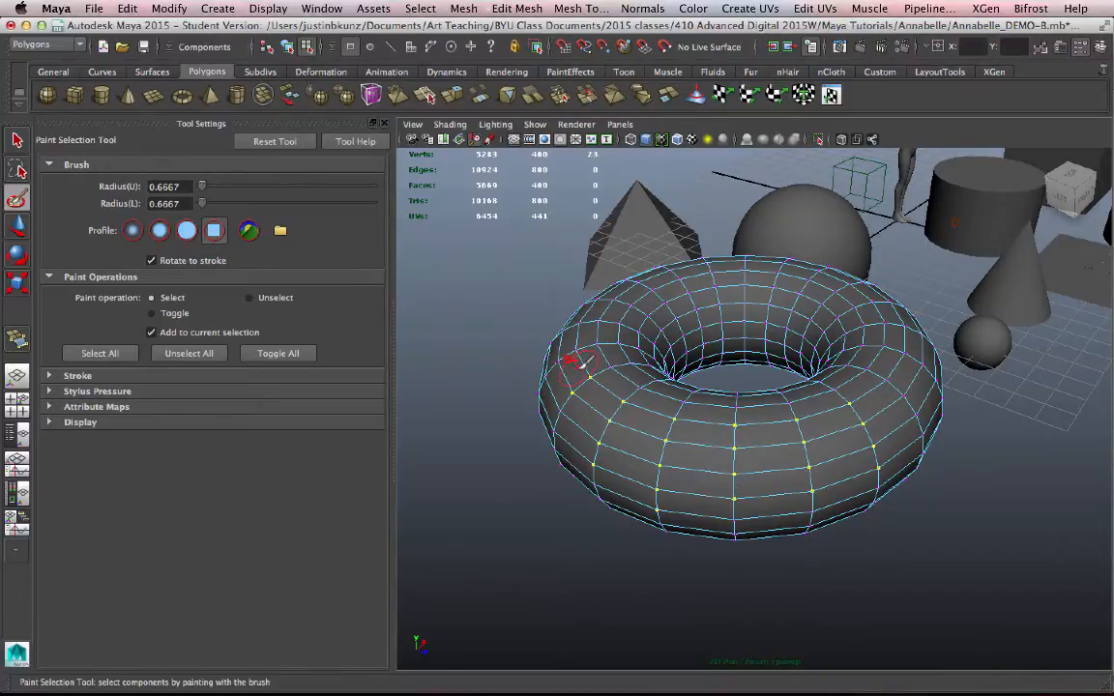
drag(580, 364, 584, 325)
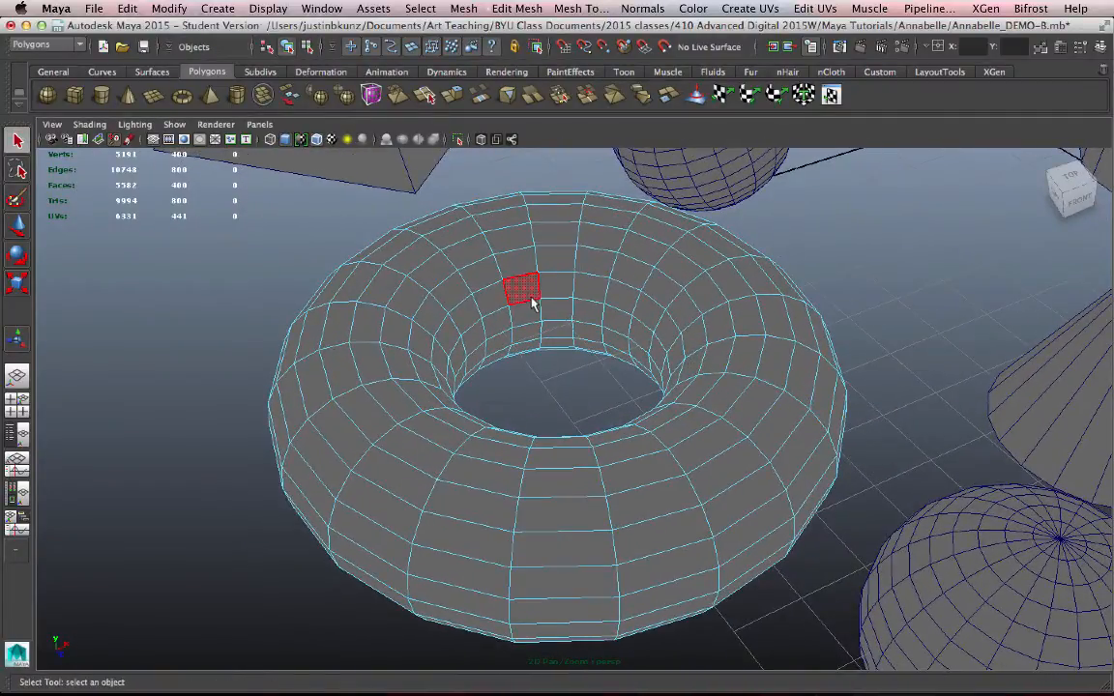
Return the torus to Object Mode via the marking menu and reopen the menu
right_click(526, 299)
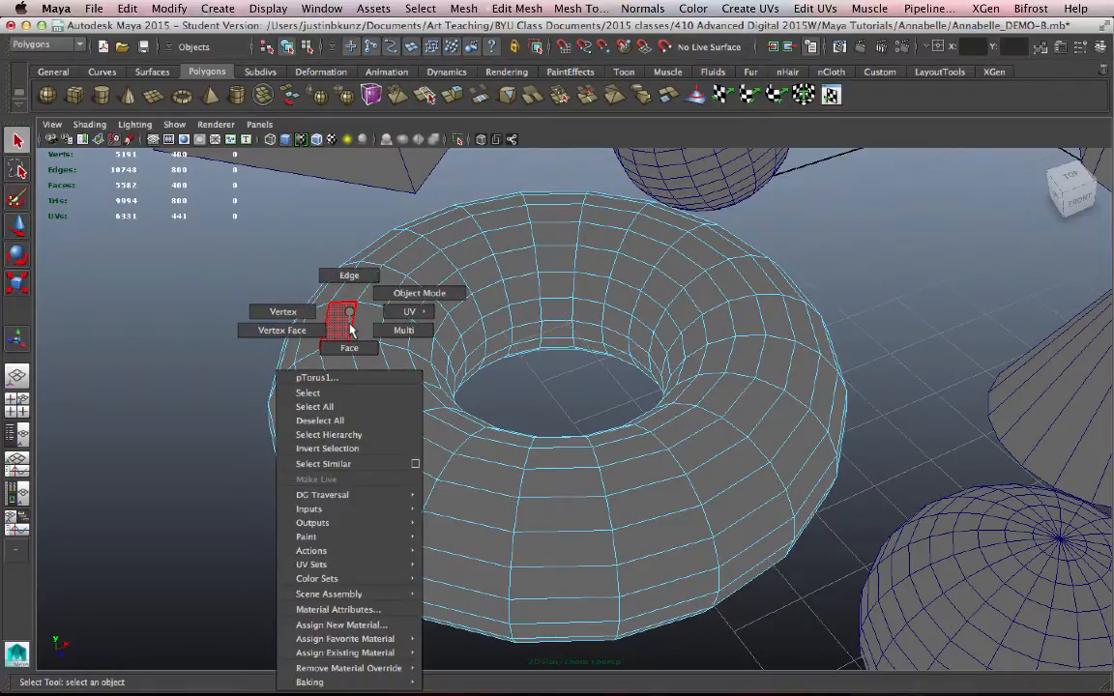
mouse_move(348, 348)
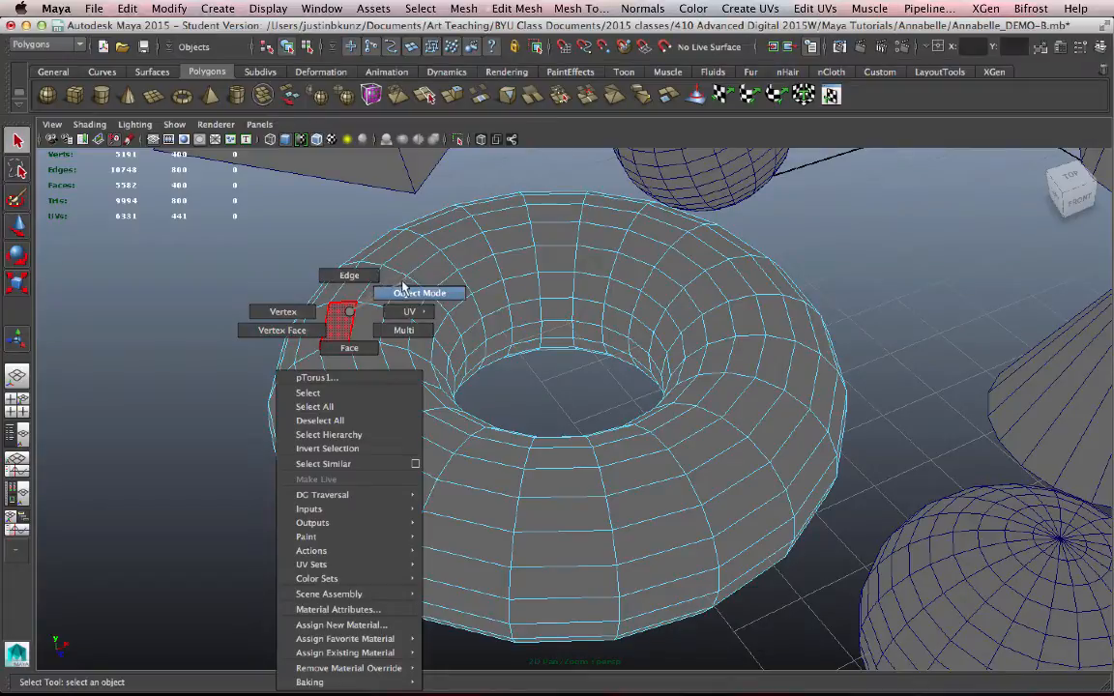
click(418, 292)
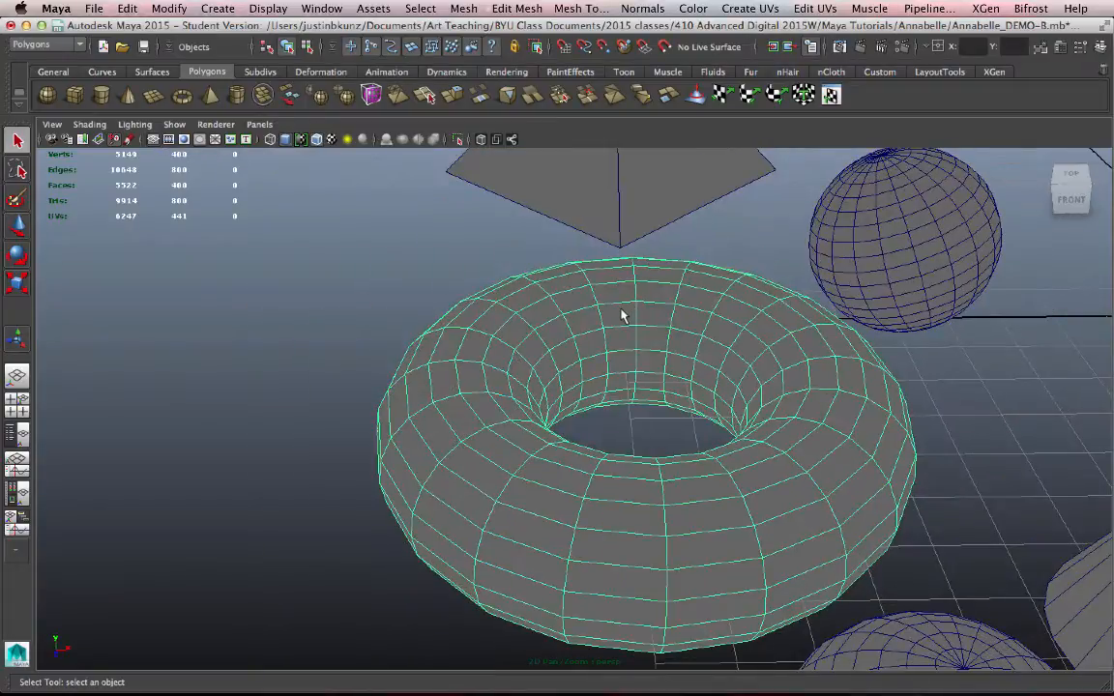
right_click(622, 314)
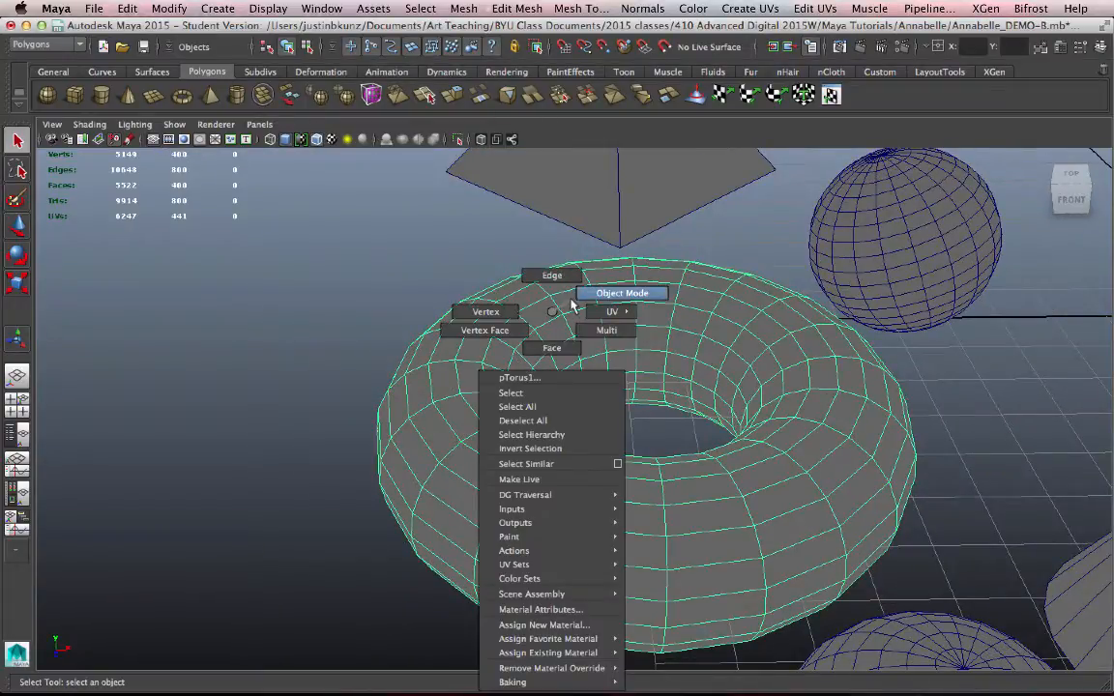